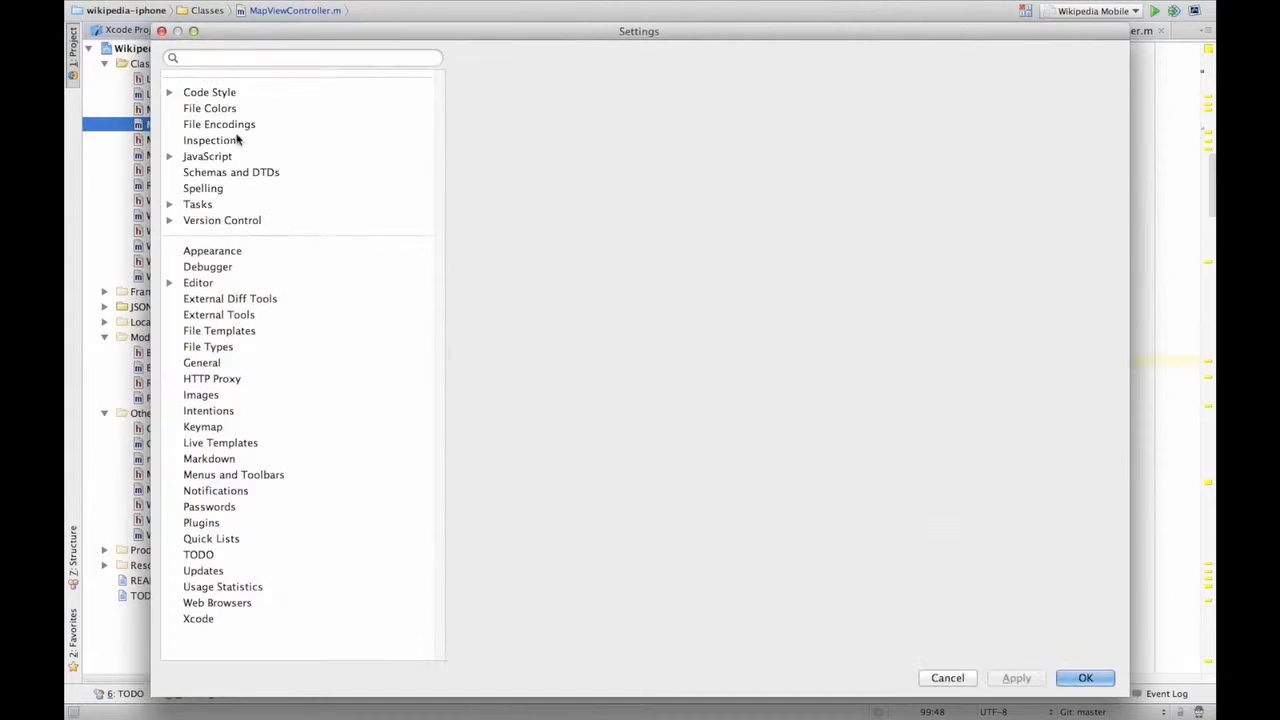
Show the Schemas and DTDs page listing external/ignored schemas with HTML 4 as default level
{"action": "left_click", "coordinate": [232, 172]}
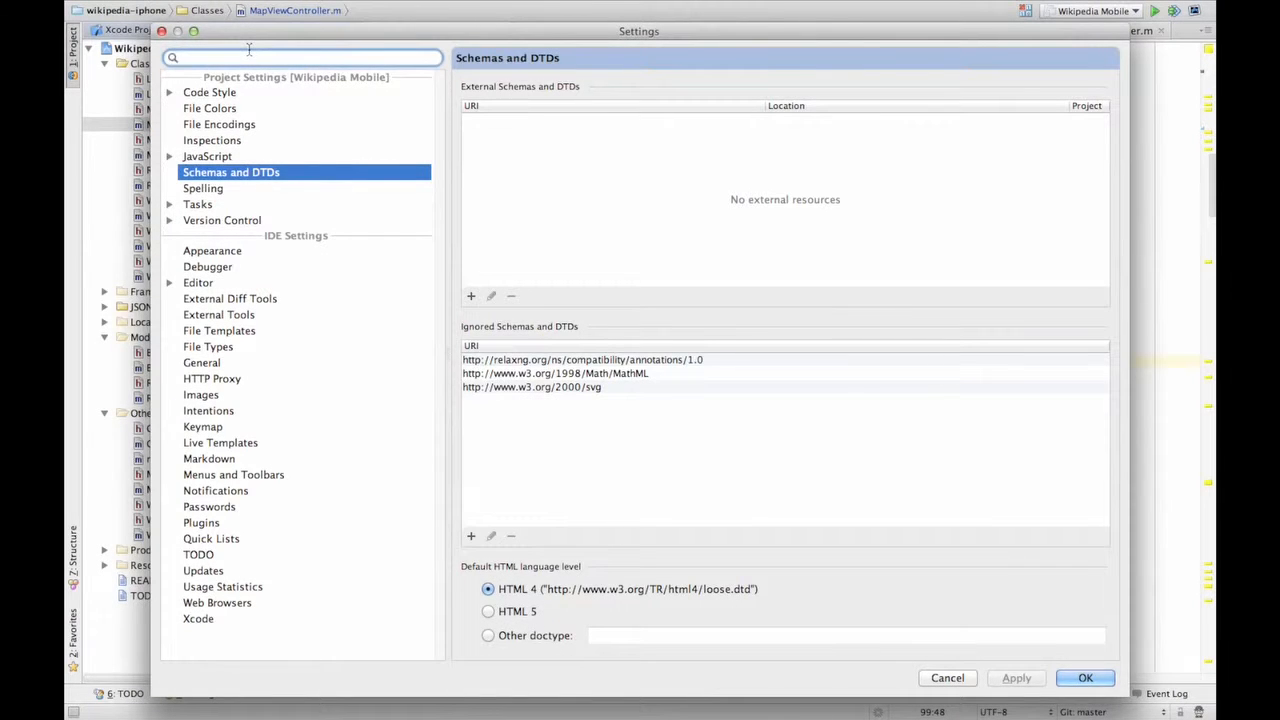
{"action": "mouse_move", "coordinate": [168, 92]}
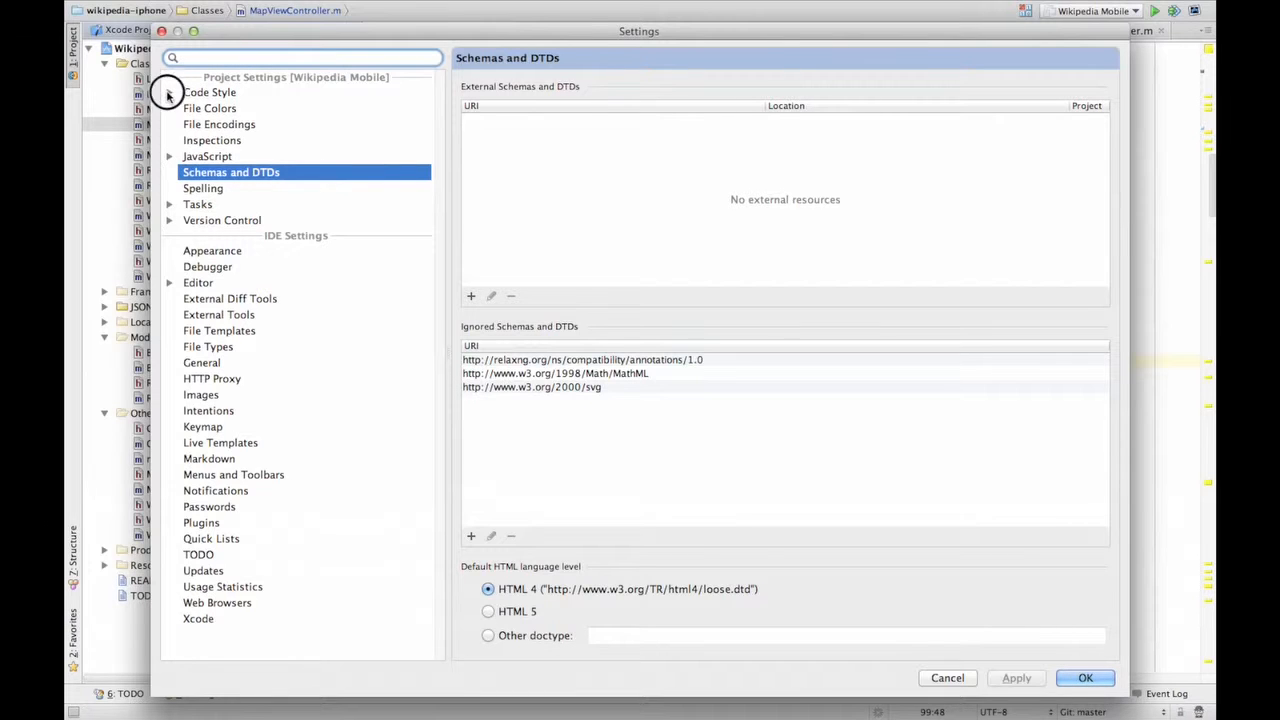